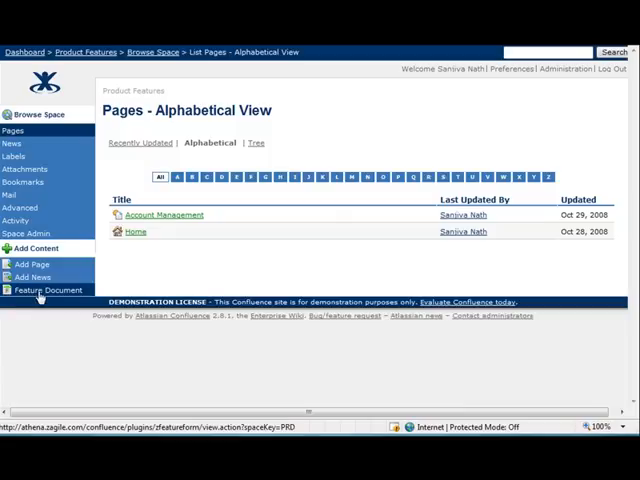
Step: Open a blank 'Create a new Feature' form via Feature Document in Product Features
click(46, 290)
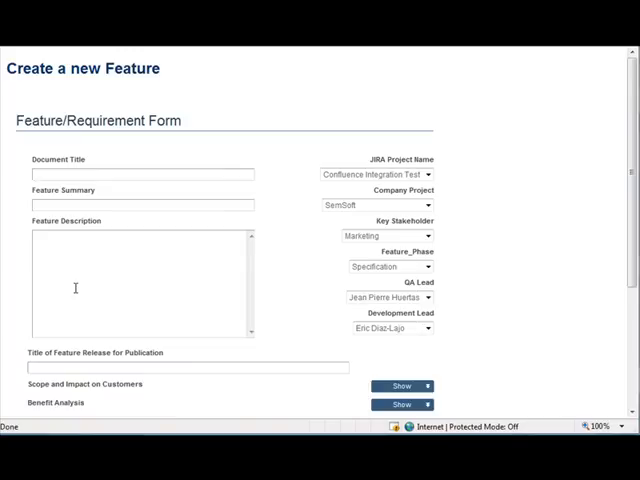
mouse_move(378, 159)
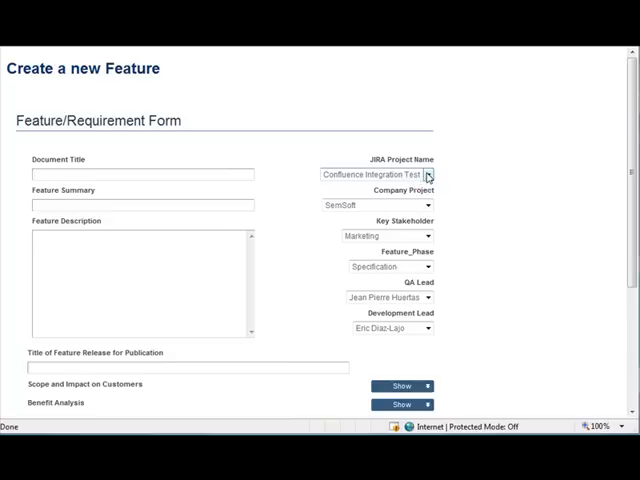
triple_click(372, 176)
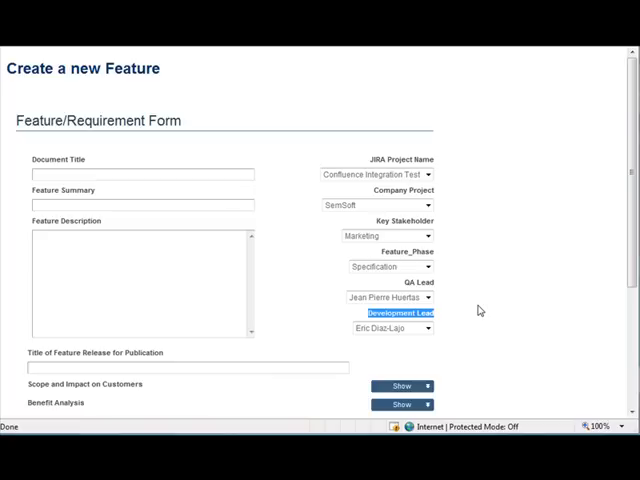
mouse_move(476, 307)
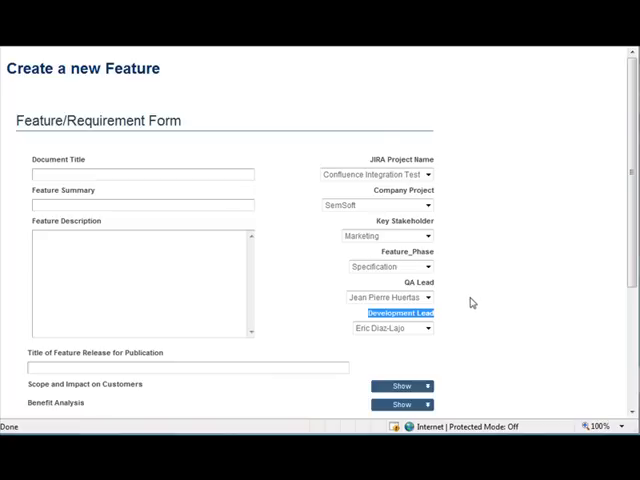
click(428, 328)
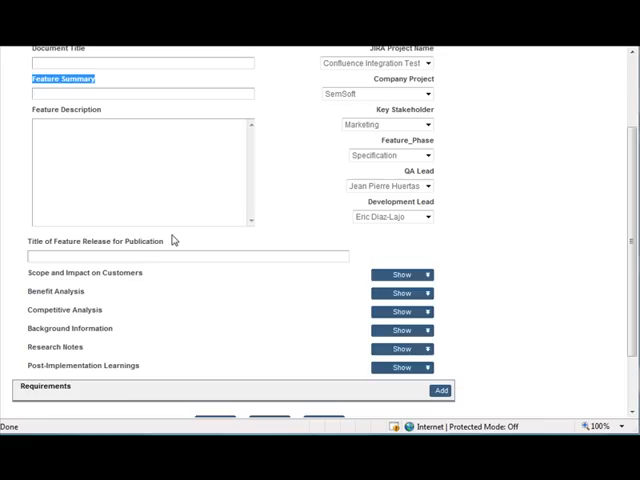
scroll(down, 3)
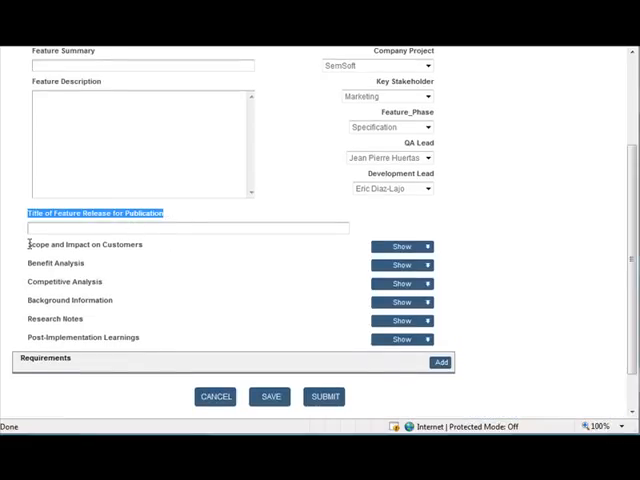
click(401, 246)
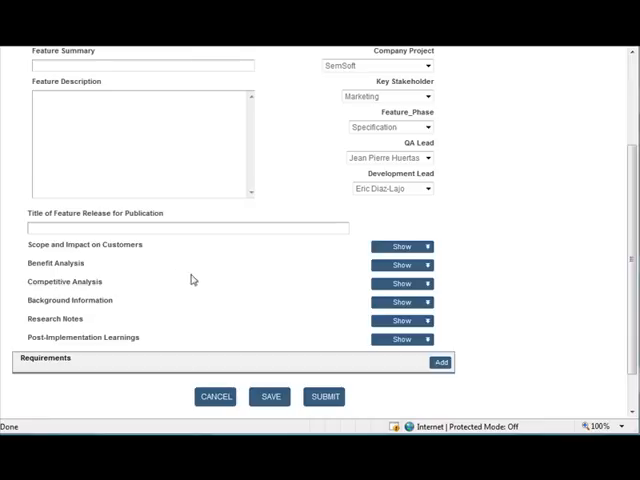
mouse_move(107, 282)
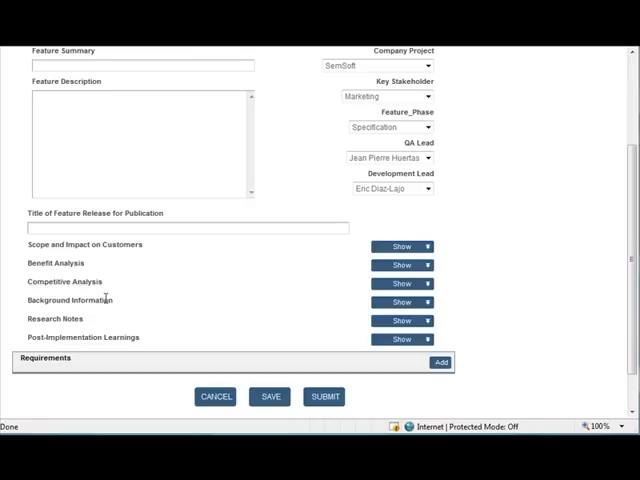
mouse_move(78, 322)
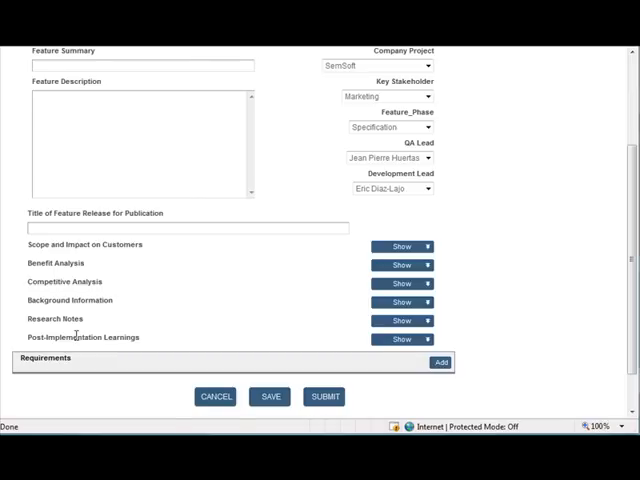
Step: Expand the Scope and Impact on Customers, Benefit Analysis and next optional sections
click(400, 246)
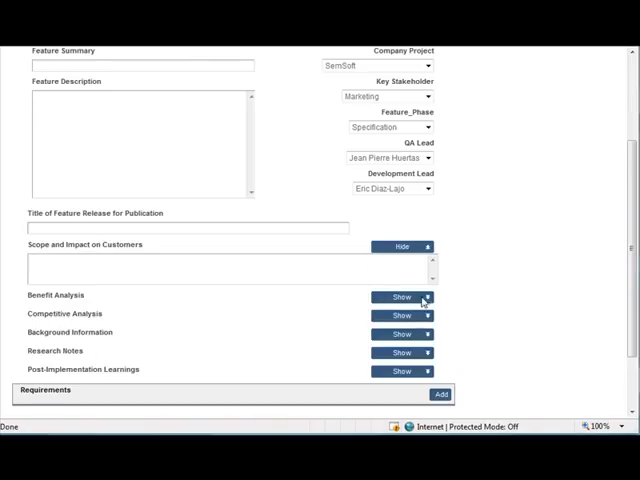
click(401, 296)
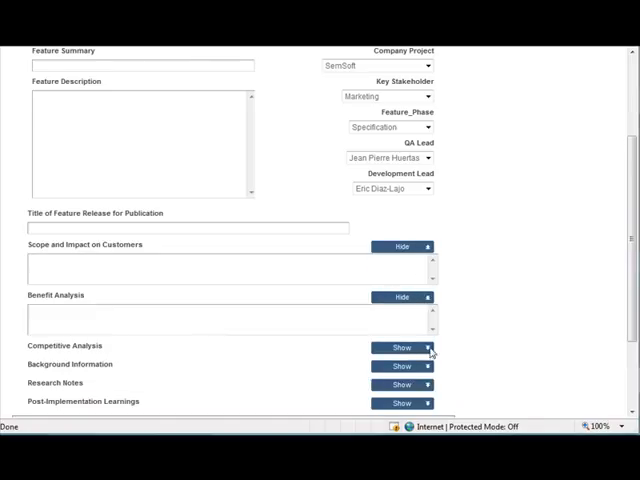
click(401, 347)
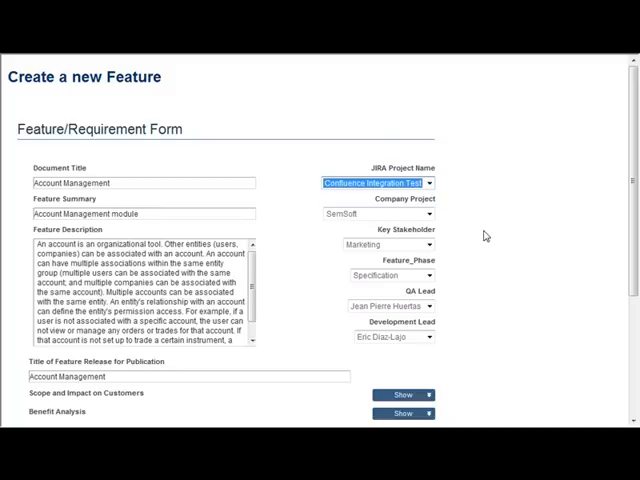
mouse_move(611, 200)
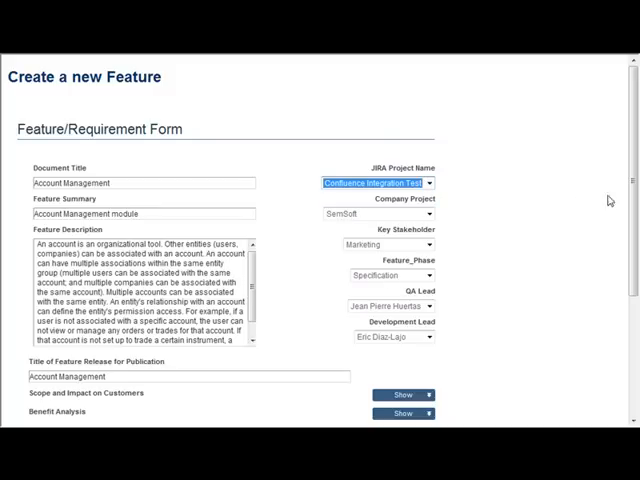
Step: Scroll down and reveal the Benefit Analysis text on EES service quantity
scroll(down, 3)
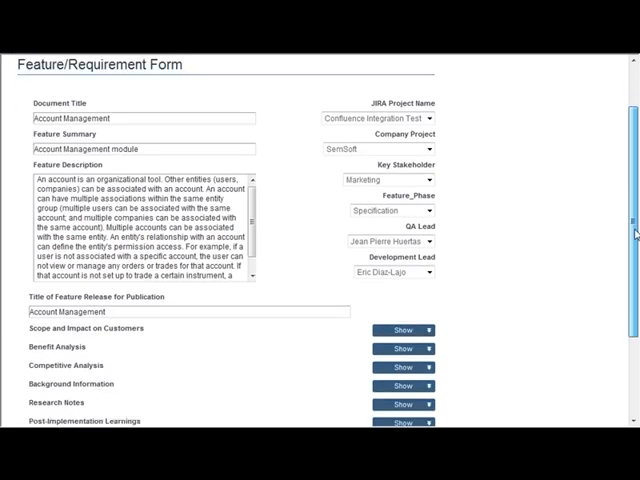
scroll(down, 3)
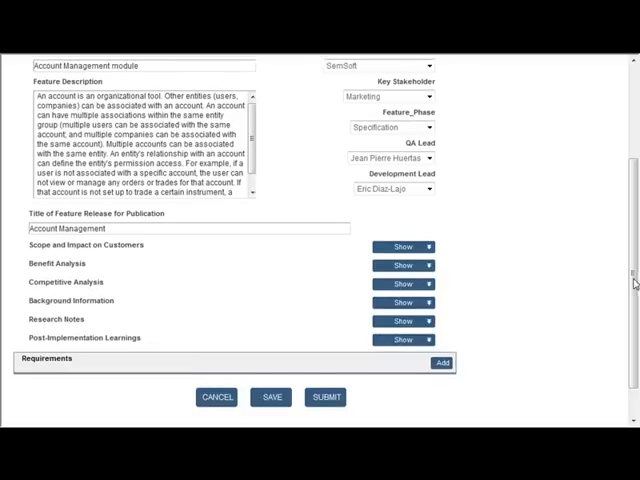
mouse_move(445, 270)
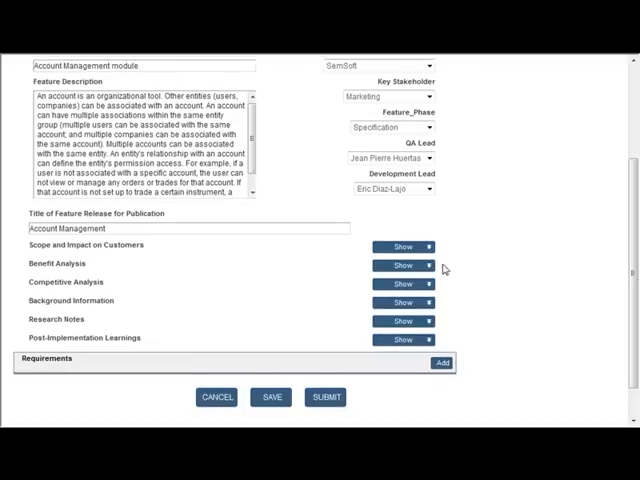
click(400, 265)
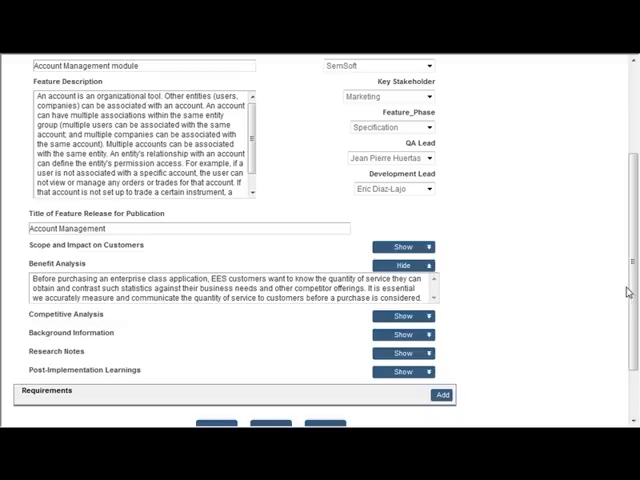
scroll(down, 3)
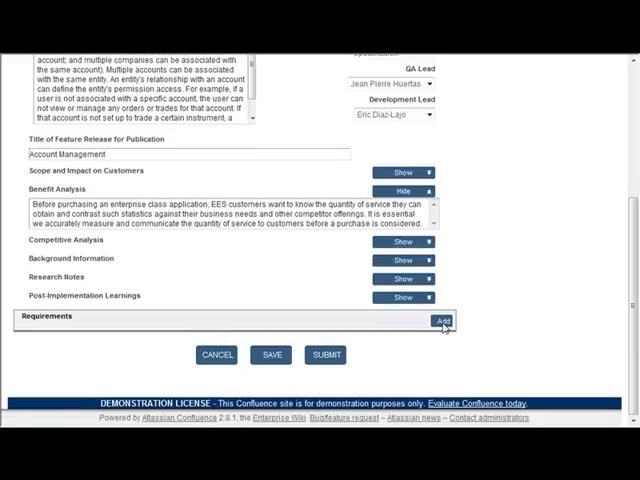
Step: Add a Requirement 1 entry with empty summary and description fields
click(444, 320)
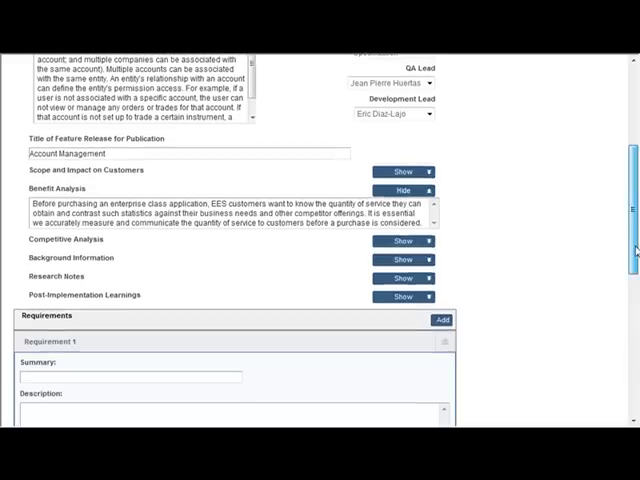
scroll(down, 3)
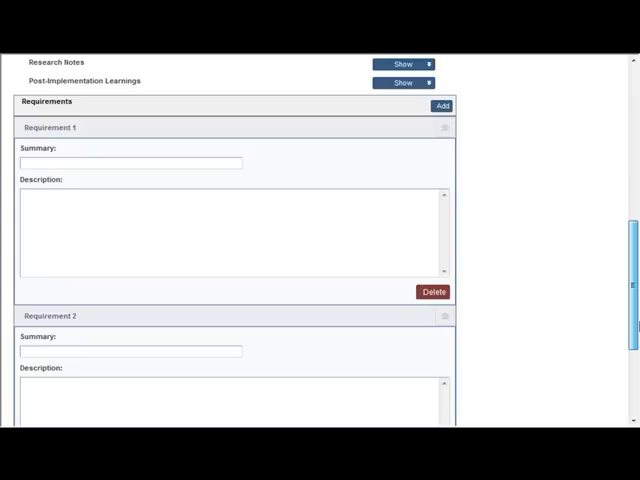
scroll(down, 3)
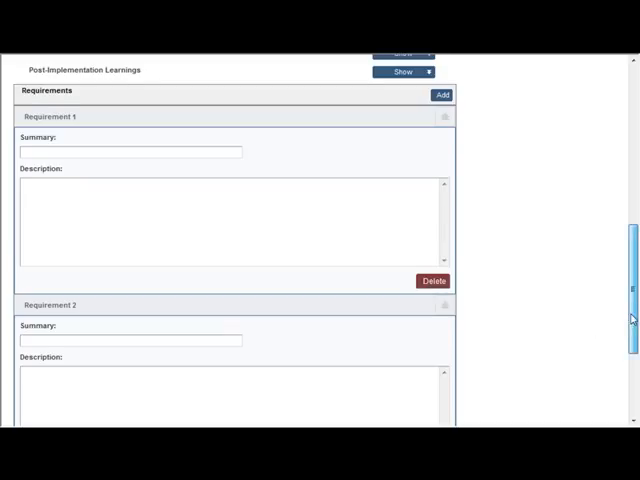
scroll(down, 3)
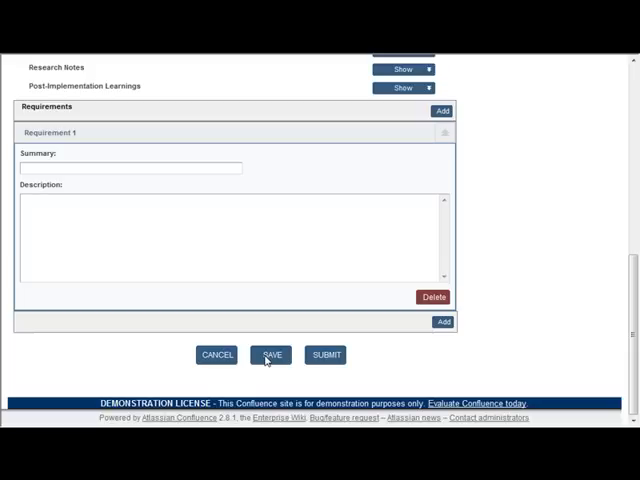
mouse_move(320, 355)
text(Create A Dashboard Template)
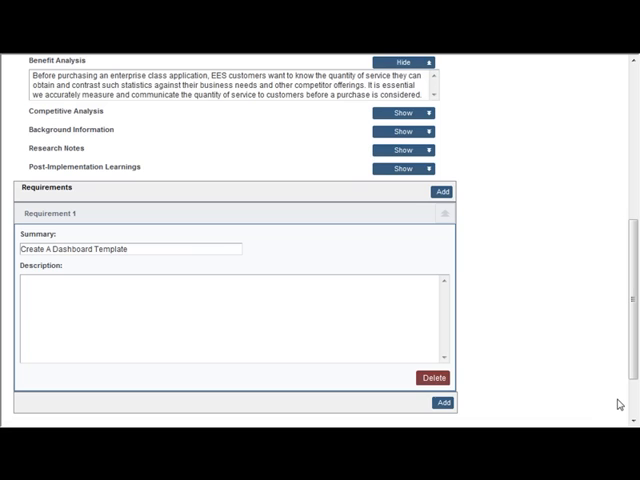
mouse_move(542, 385)
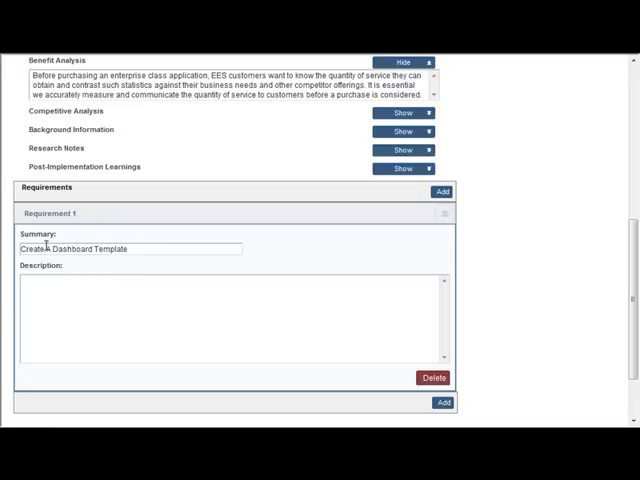
Step: Set Requirement 1's summary to 'Create A Dashboard Template' and scroll down the form
click(25, 280)
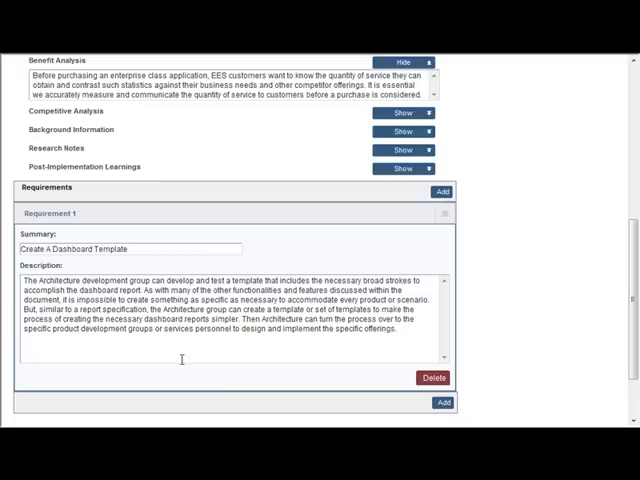
mouse_move(585, 285)
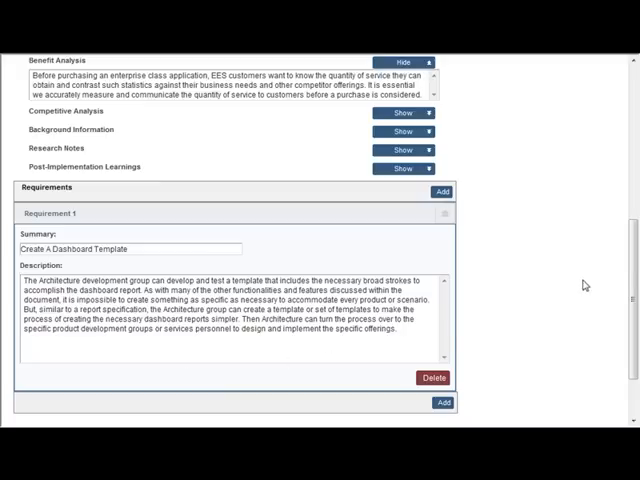
scroll(down, 3)
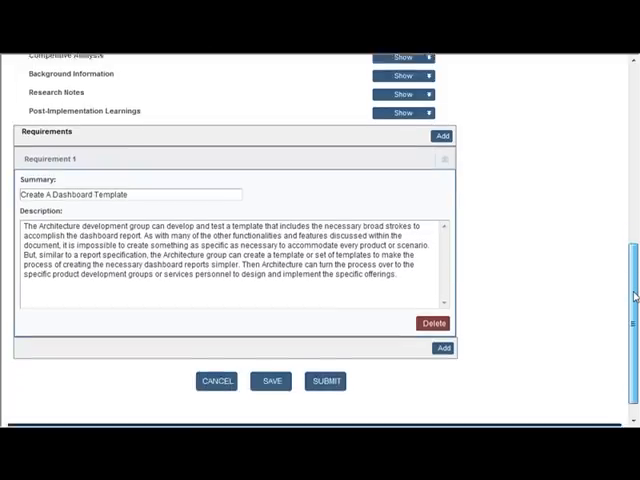
scroll(down, 3)
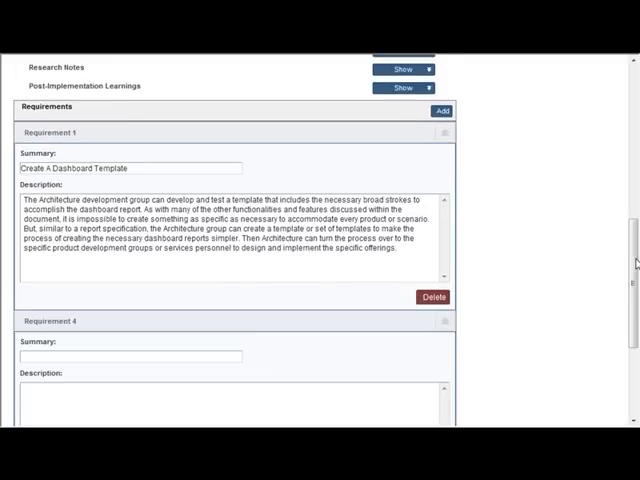
Step: Enter 'Add Write-back Functionality to the Common Reporting Engine' as the second requirement's summary
scroll(down, 3)
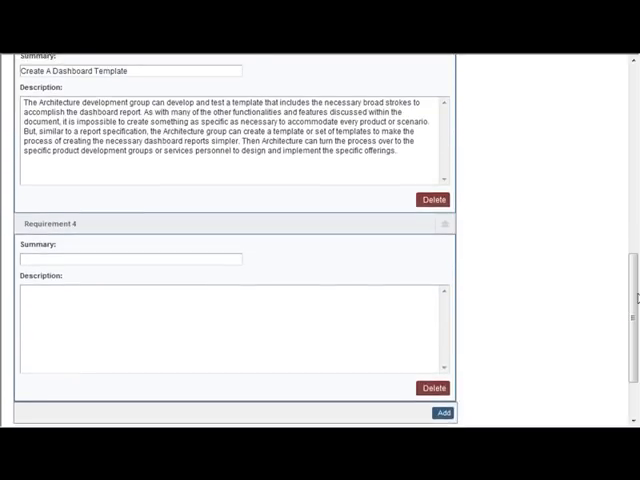
text(Add Write-back Functionality to the Common Reporting Engine)
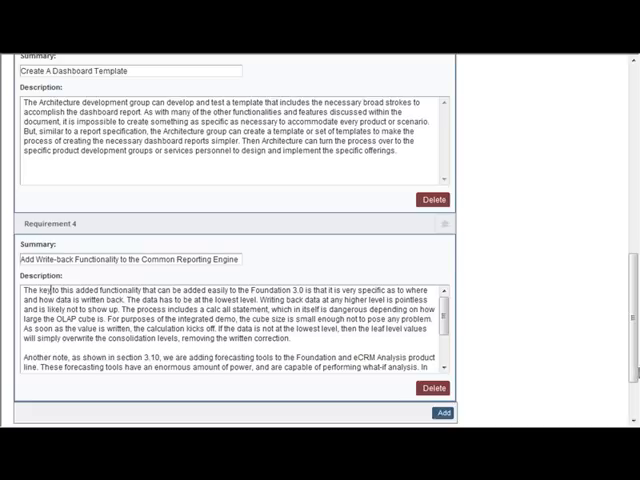
scroll(down, 3)
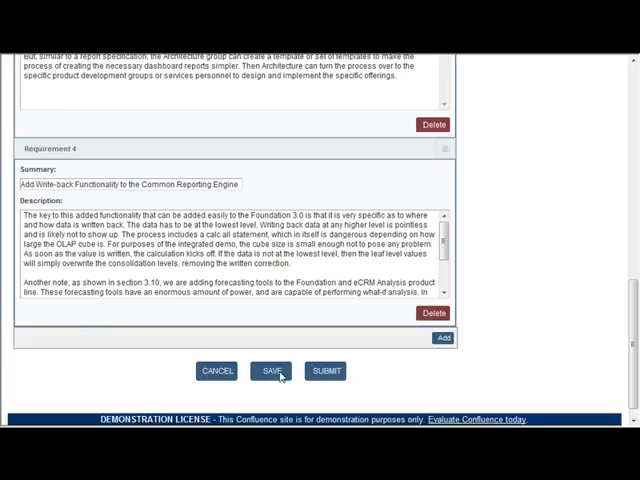
Step: Save the Account Management page and scroll through its two listed requirements
click(270, 371)
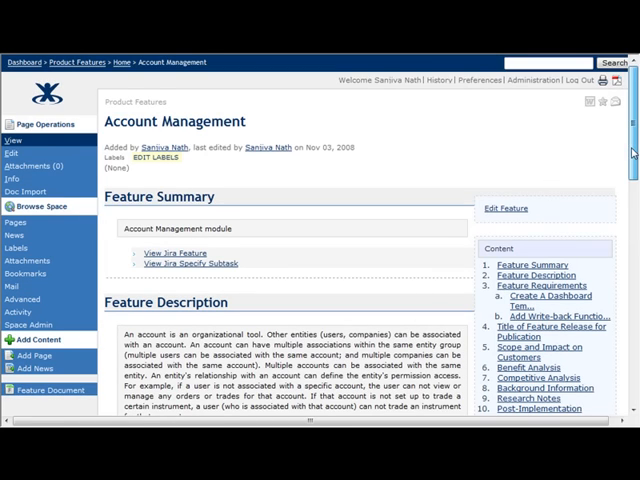
scroll(down, 3)
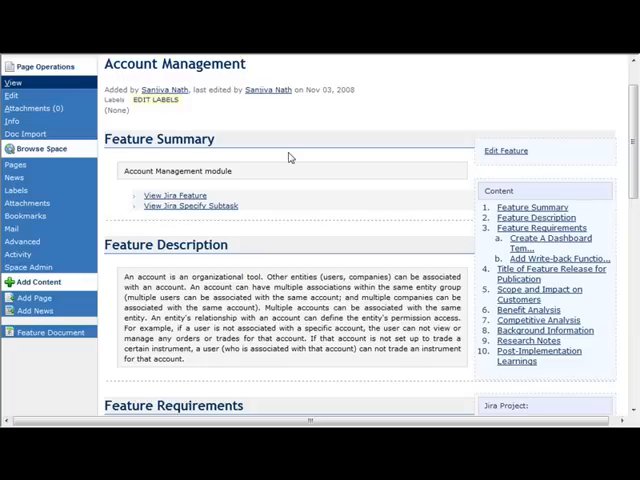
mouse_move(12, 96)
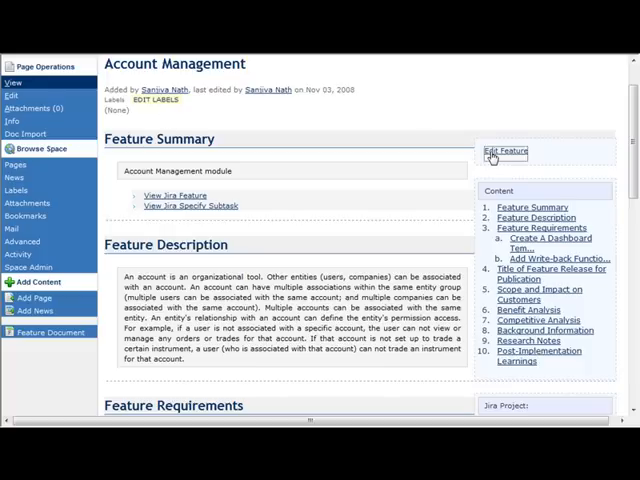
Step: Reopen the Account Management form with Edit Feature and add another requirement block
click(504, 151)
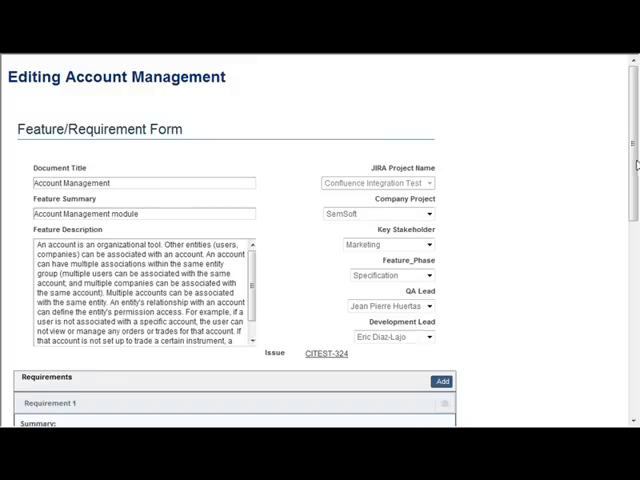
scroll(down, 3)
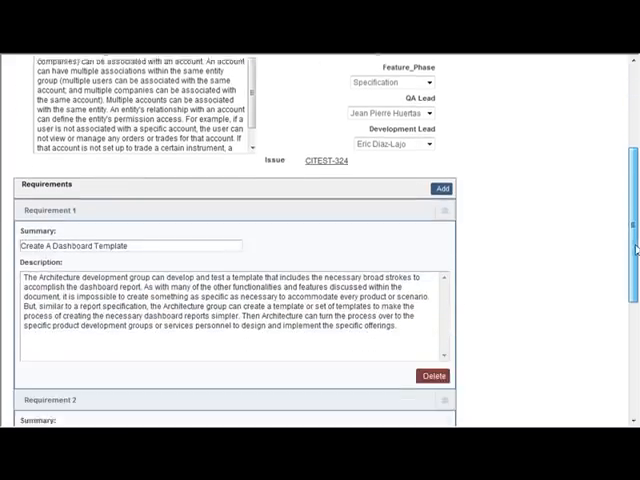
scroll(down, 3)
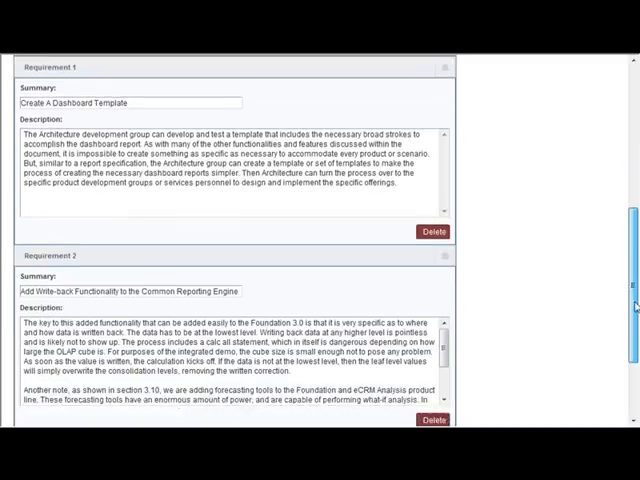
scroll(down, 3)
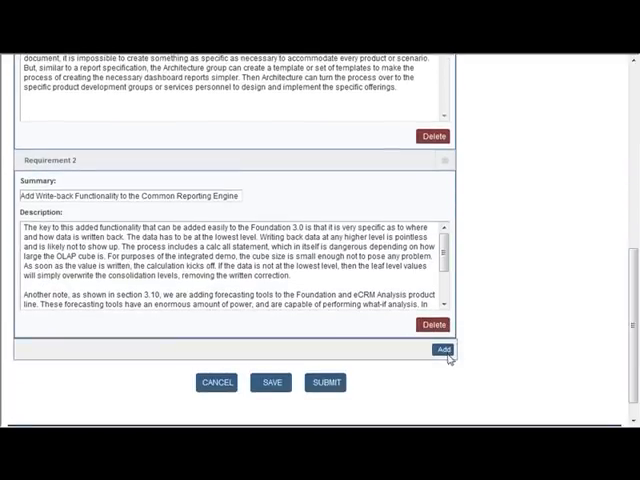
click(445, 349)
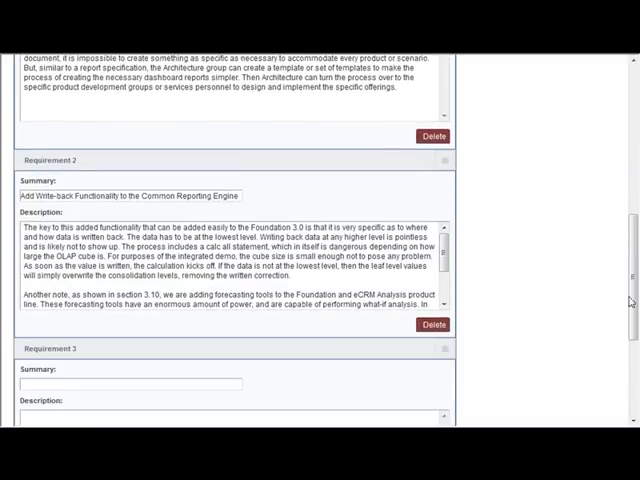
scroll(down, 3)
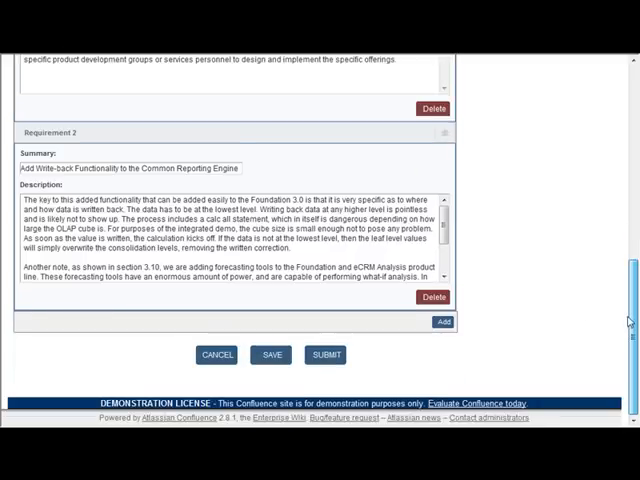
mouse_move(469, 320)
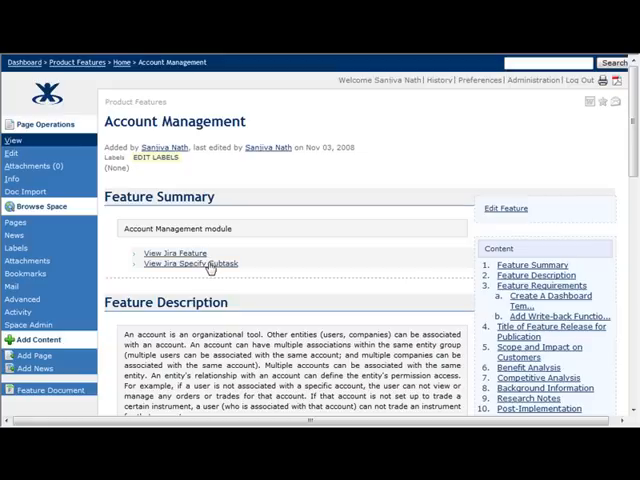
mouse_move(369, 246)
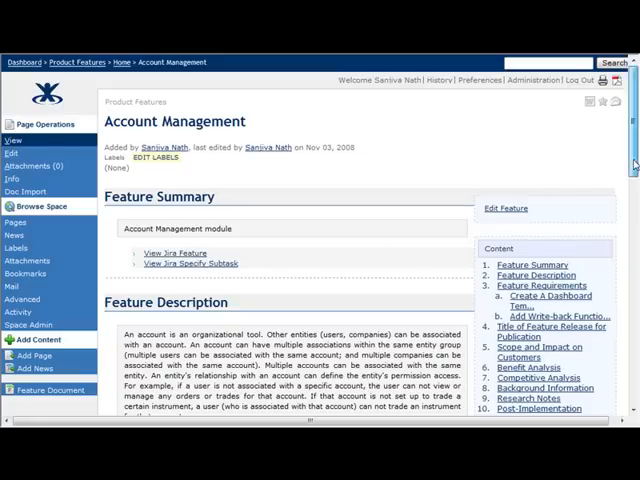
Step: Scroll through issue CITEST-324's sub-tasks, including test cases for both requirements
scroll(down, 3)
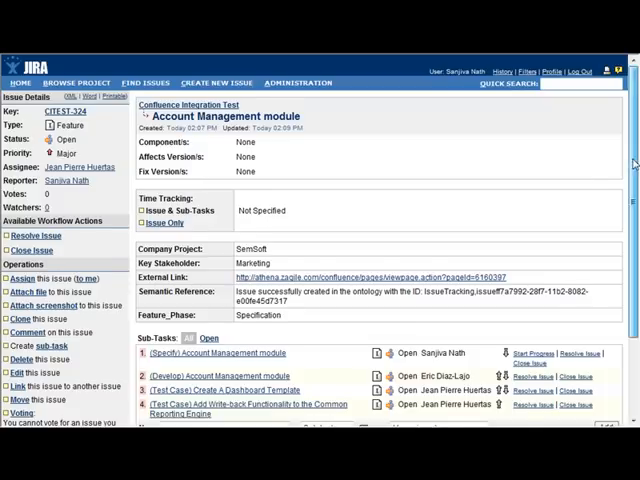
Step: Scroll CITEST-324 to its specify, develop and two test-case sub-tasks
scroll(down, 3)
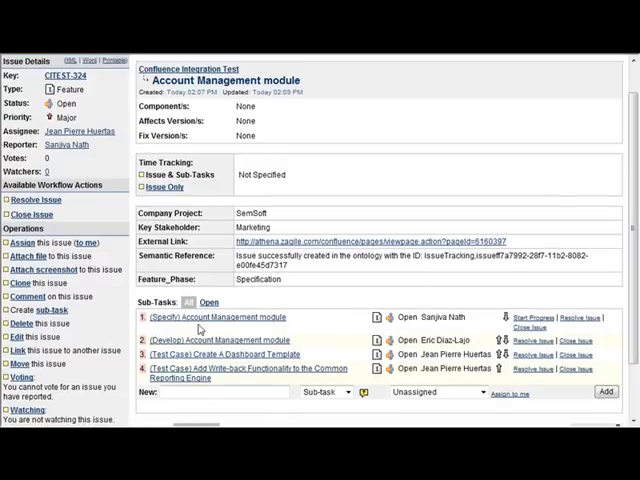
mouse_move(200, 362)
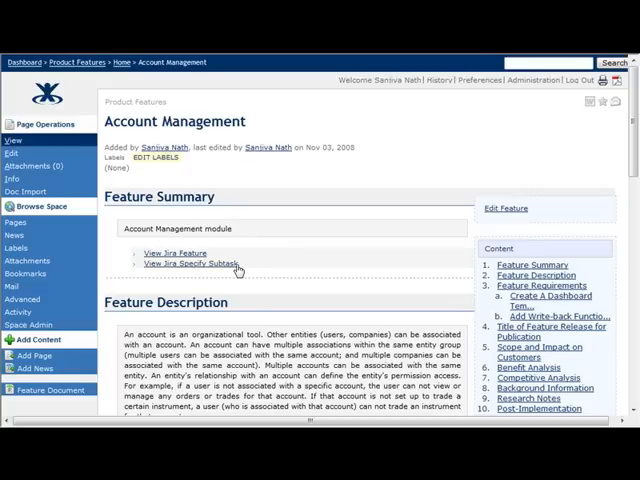
mouse_move(601, 138)
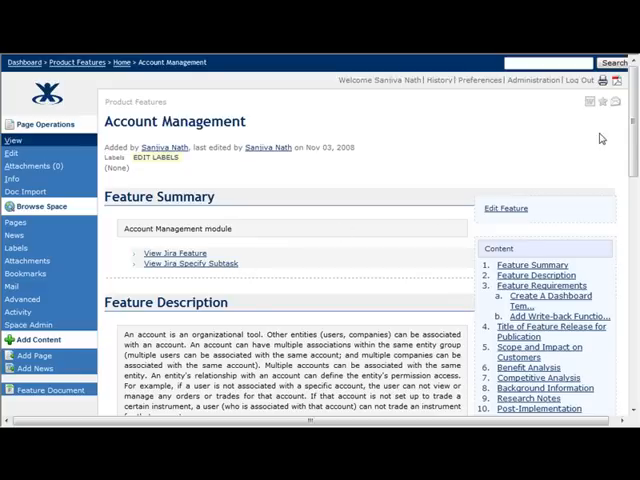
Step: Scroll the Account Management page down to the Feature Requirements showing each test-case sub-task link
scroll(down, 3)
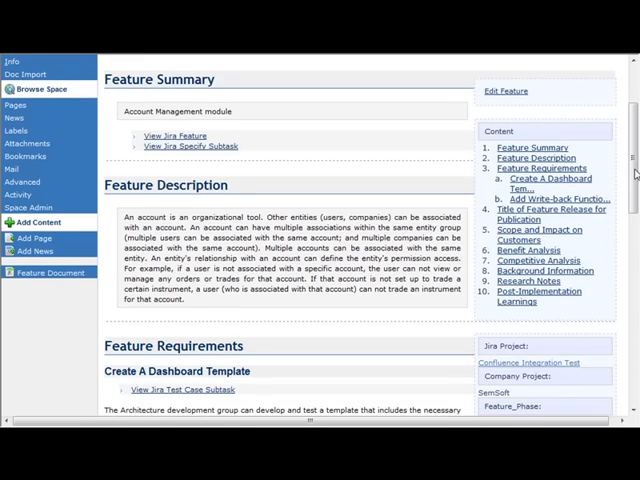
scroll(down, 3)
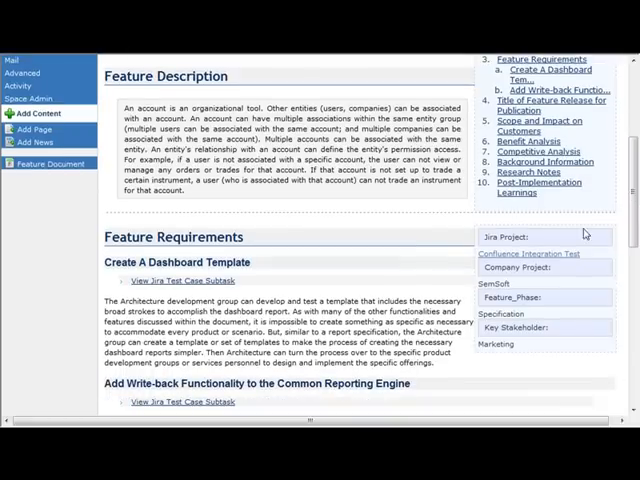